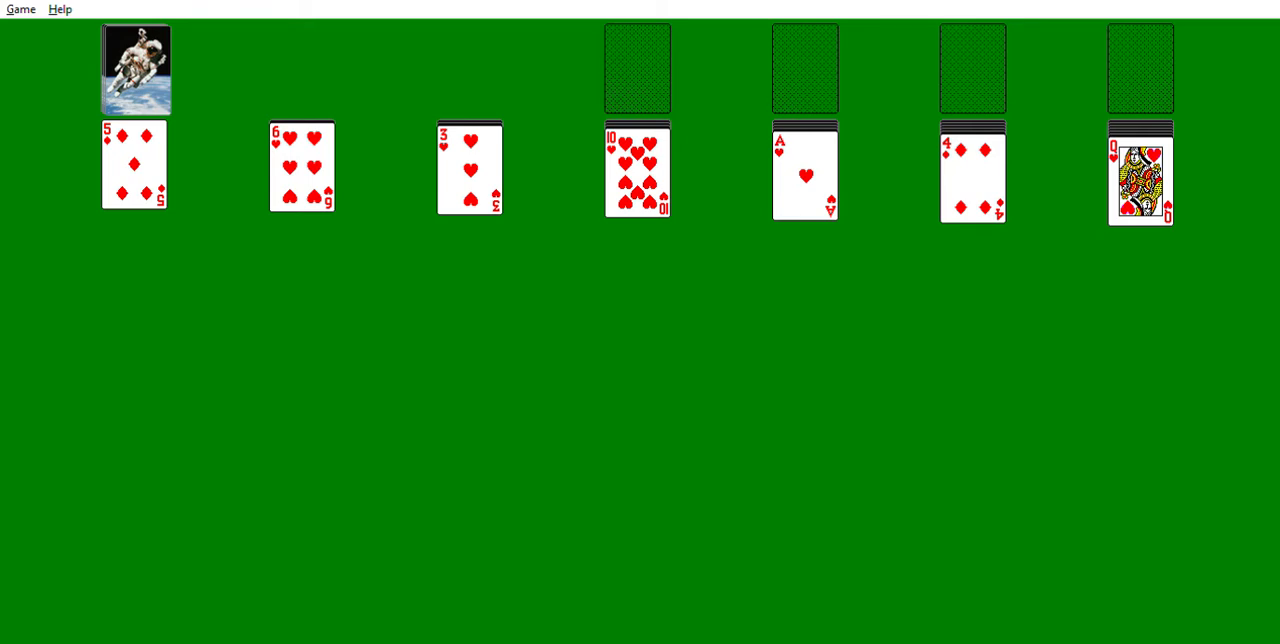
{"action": "mouse_move", "coordinate": [848, 400]}
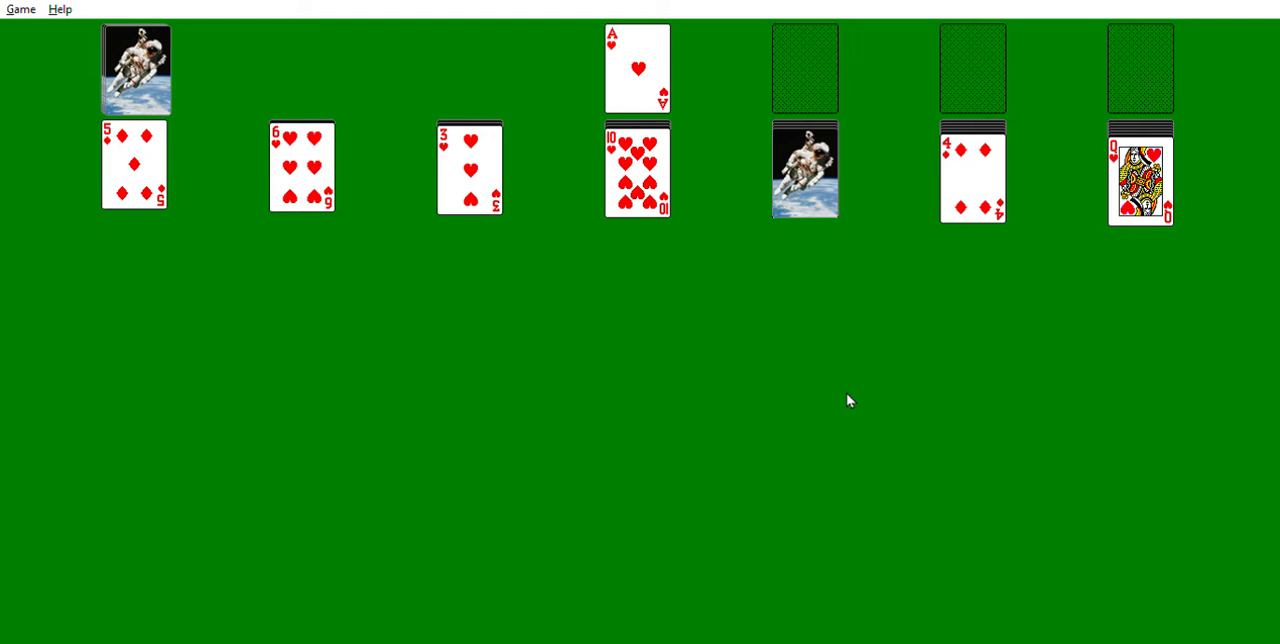
{"action": "mouse_move", "coordinate": [836, 170]}
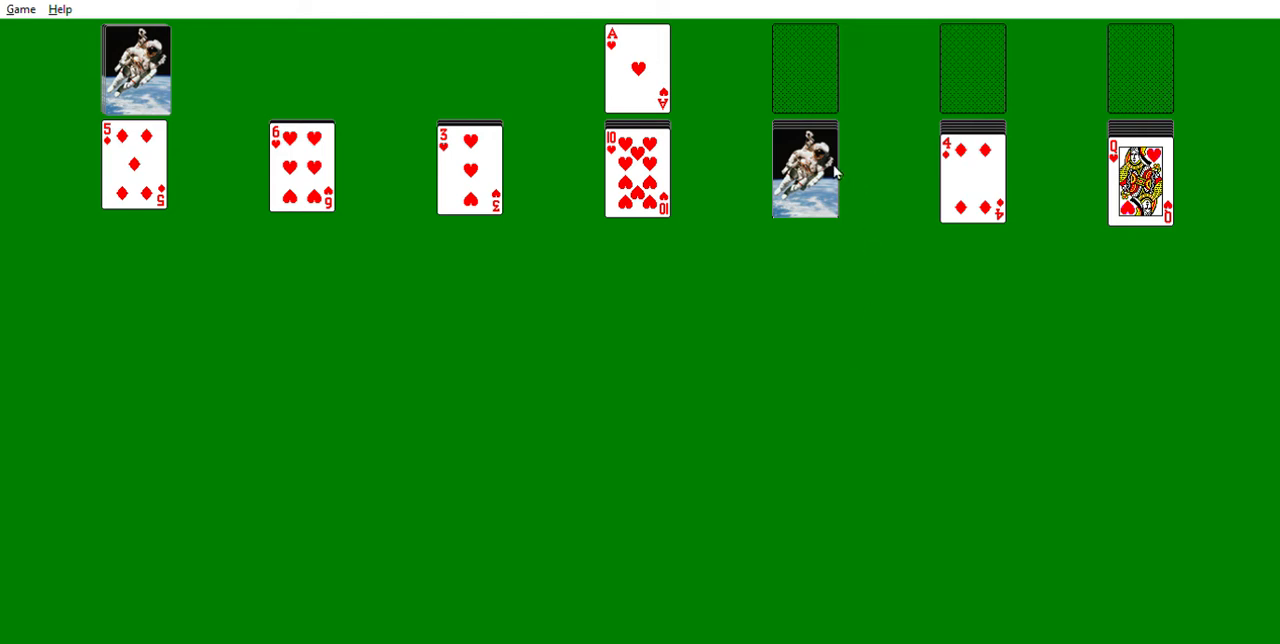
- Turn over the face-down card in the fifth column, revealing the 8 of spades
{"action": "left_click", "coordinate": [804, 170]}
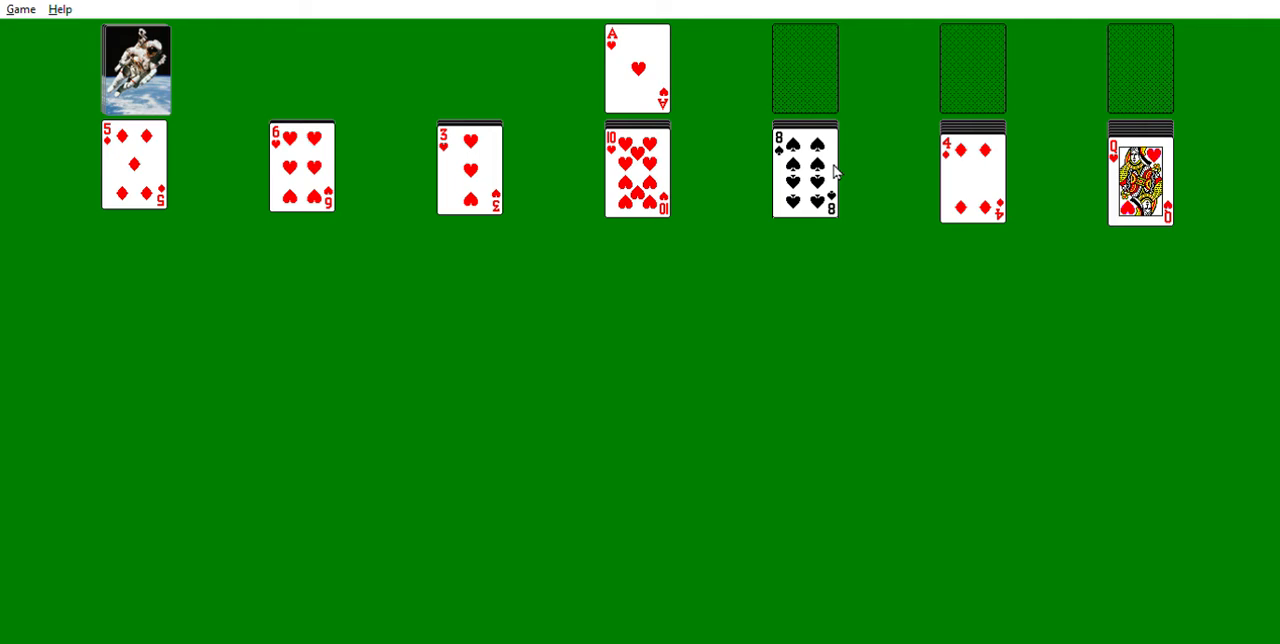
{"action": "mouse_move", "coordinate": [330, 90]}
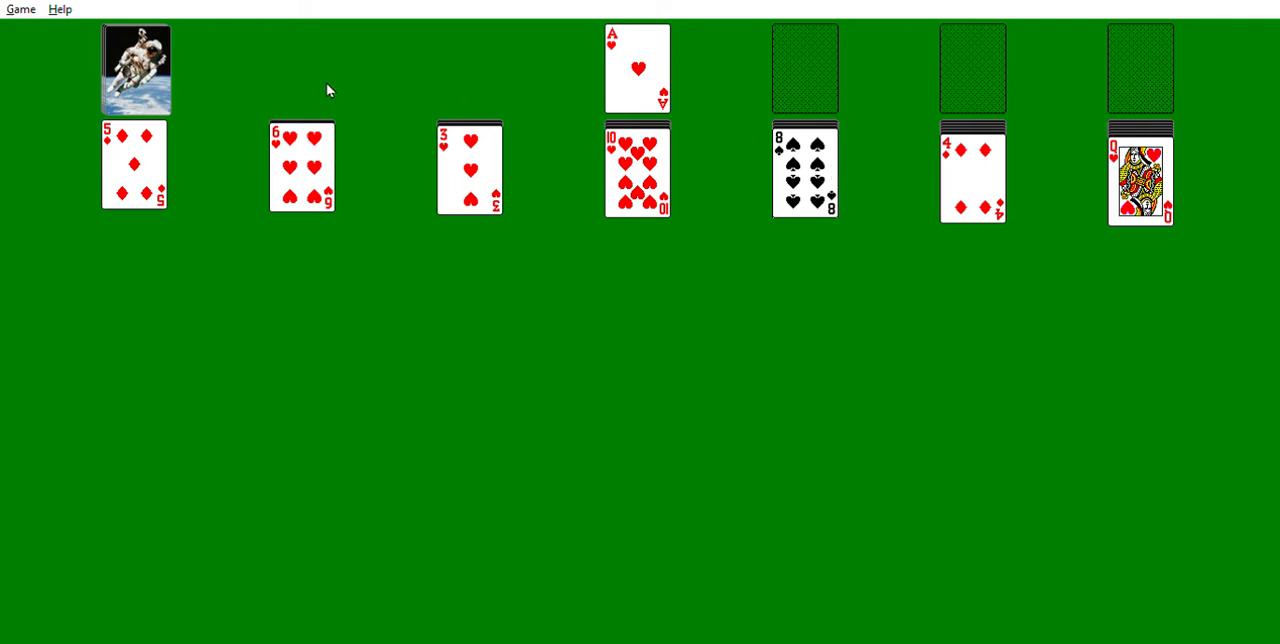
{"action": "mouse_move", "coordinate": [148, 136]}
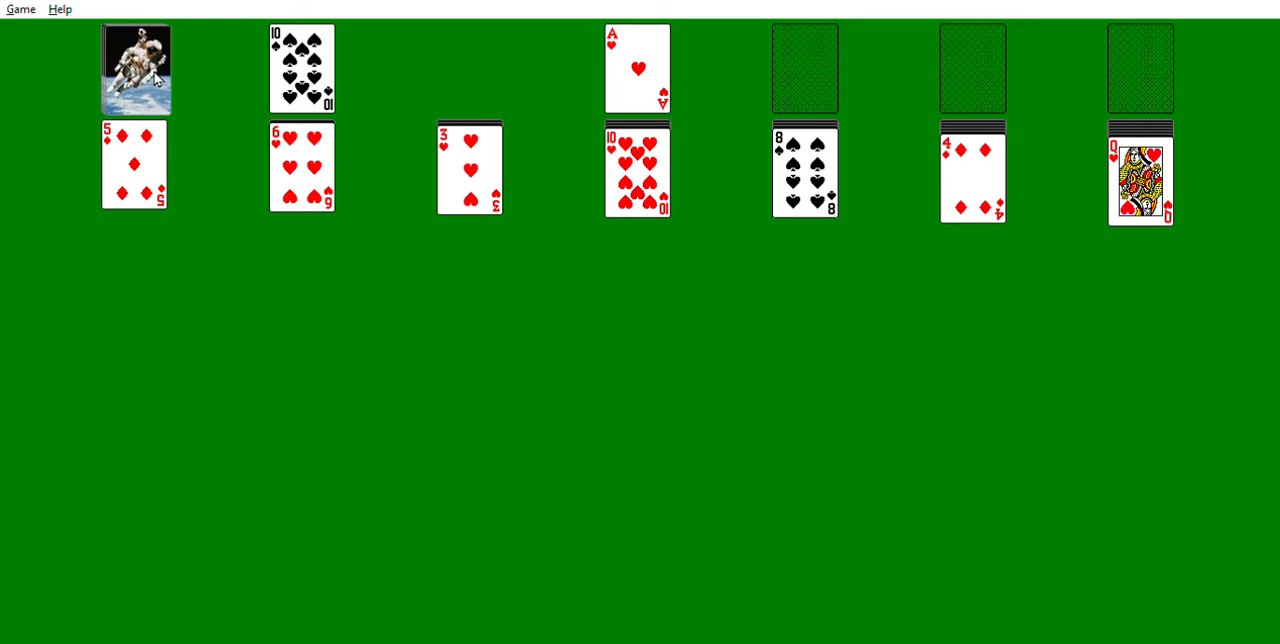
{"action": "mouse_move", "coordinate": [152, 88]}
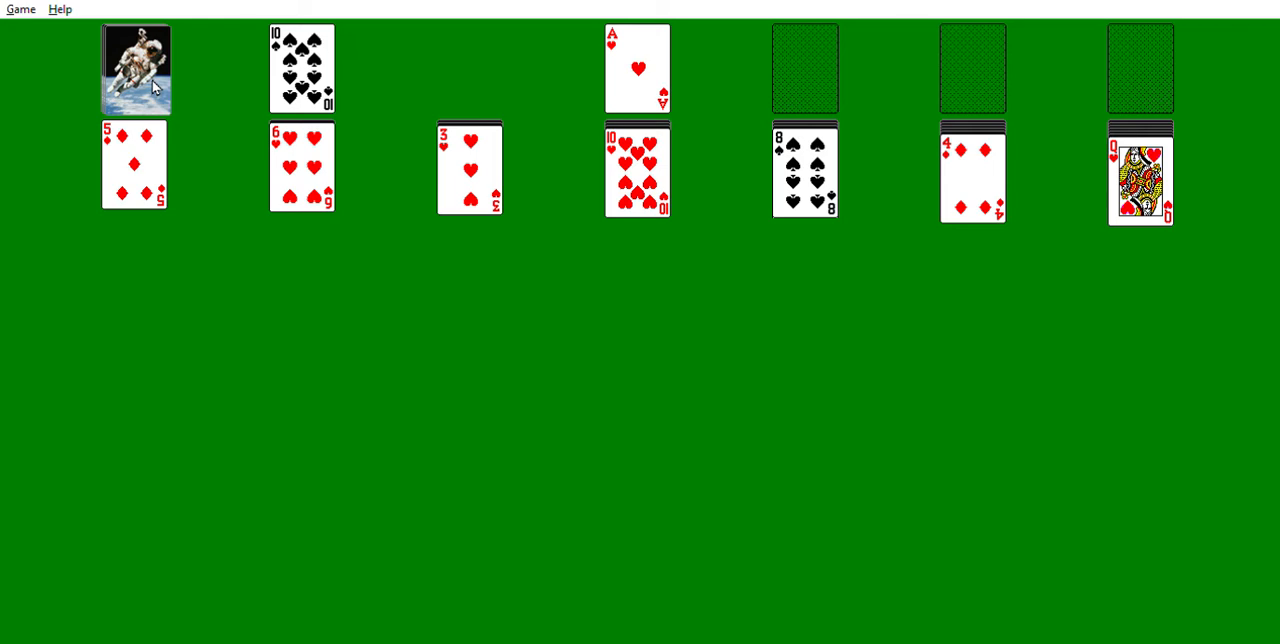
{"action": "mouse_move", "coordinate": [156, 88]}
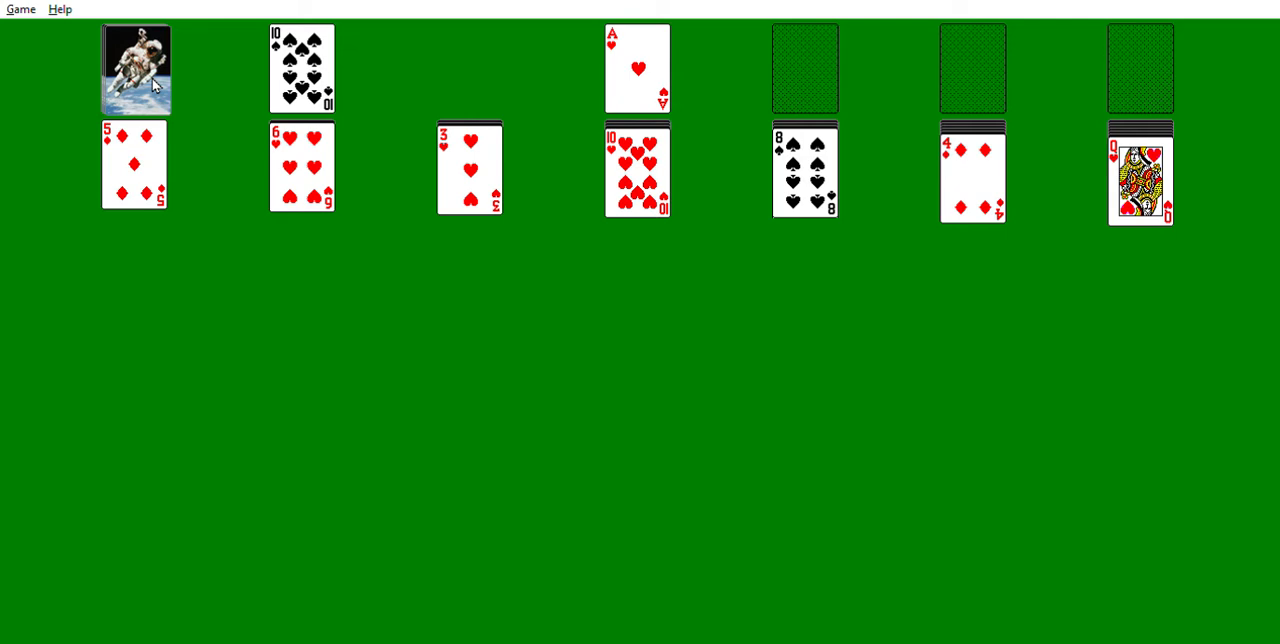
{"action": "mouse_move", "coordinate": [156, 84]}
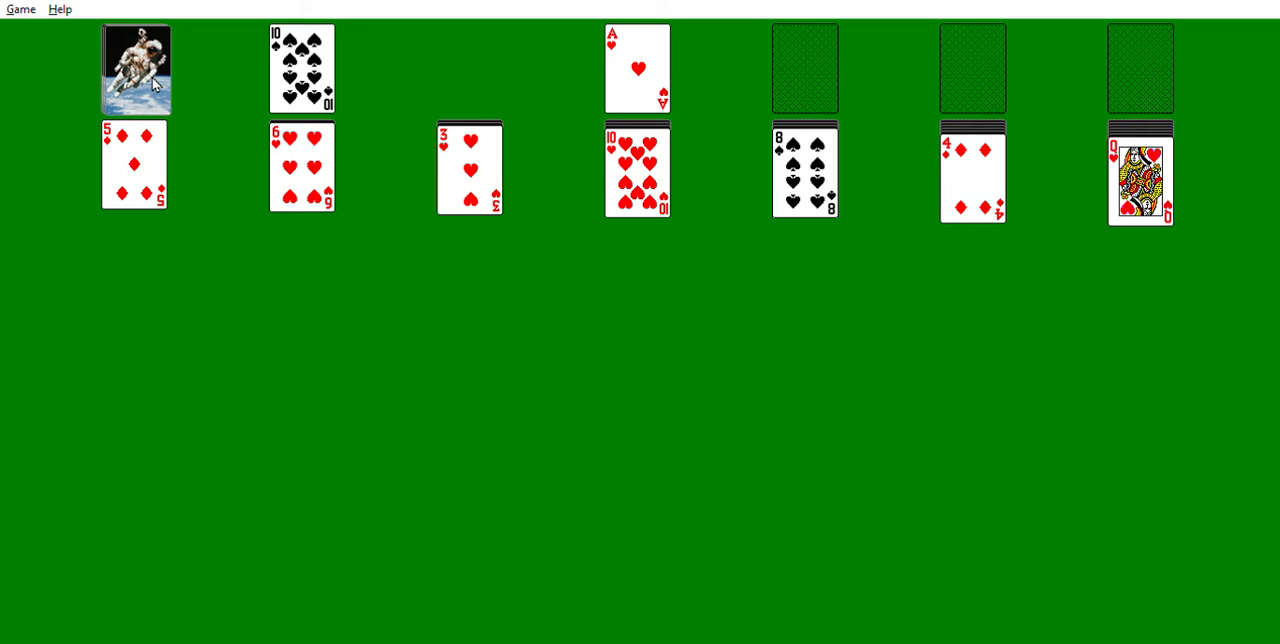
{"action": "mouse_move", "coordinate": [152, 84]}
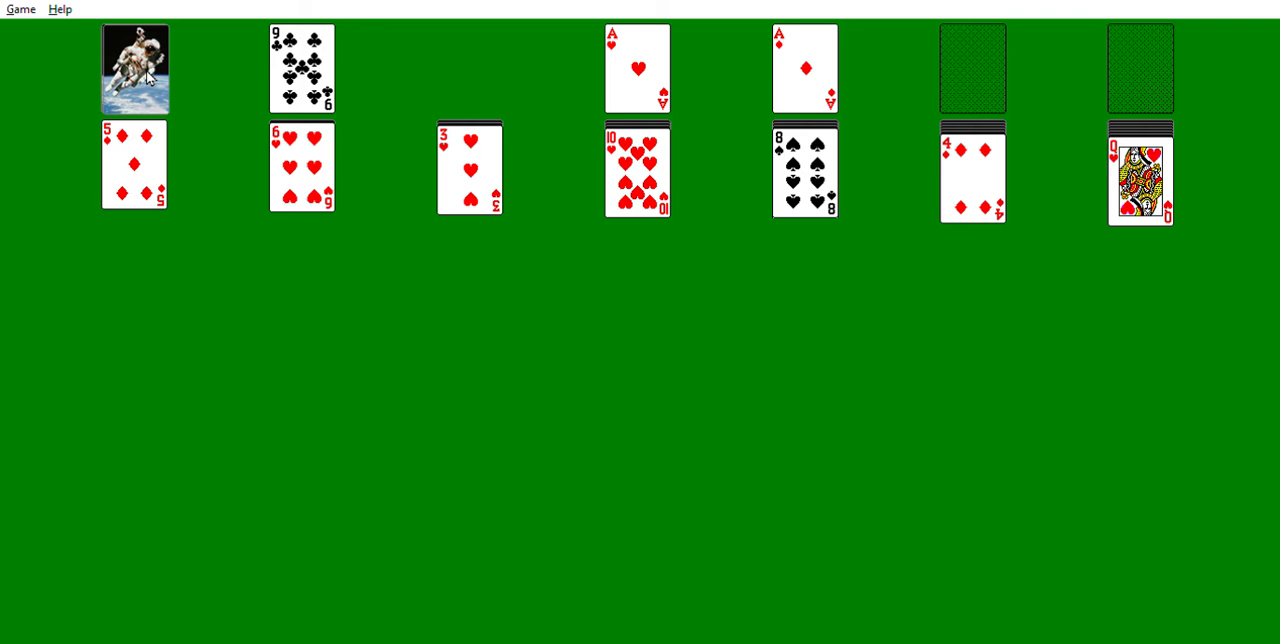
{"action": "mouse_move", "coordinate": [318, 52]}
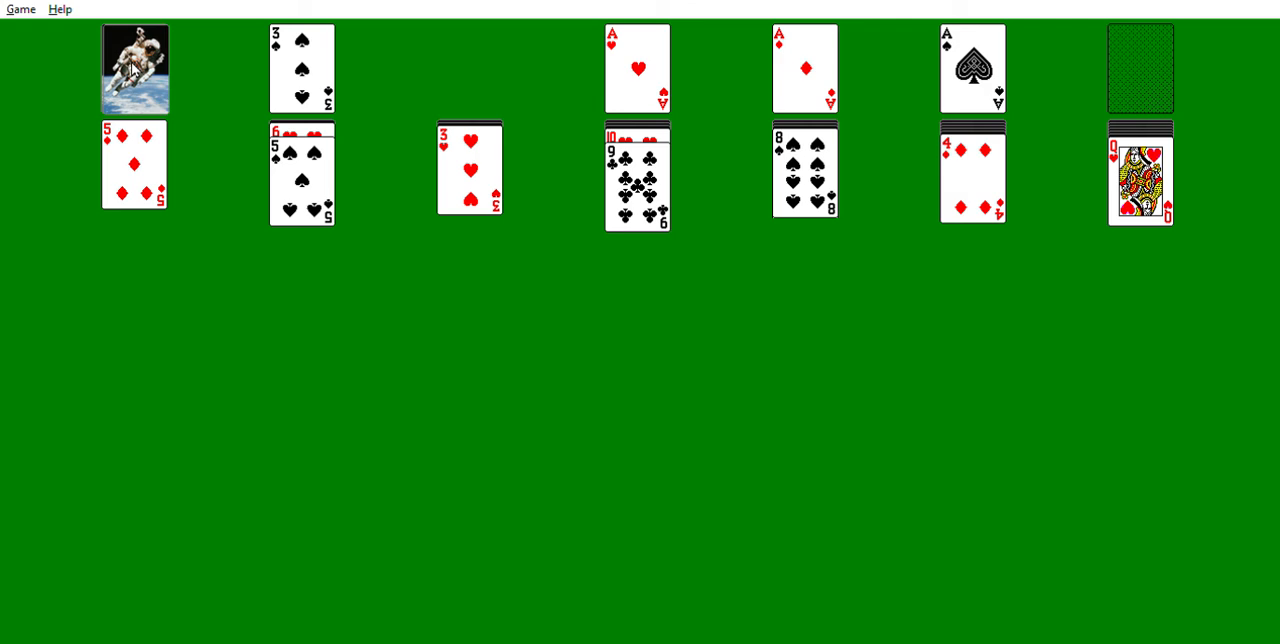
- Draw the next card from the stock pile
{"action": "left_click", "coordinate": [300, 68]}
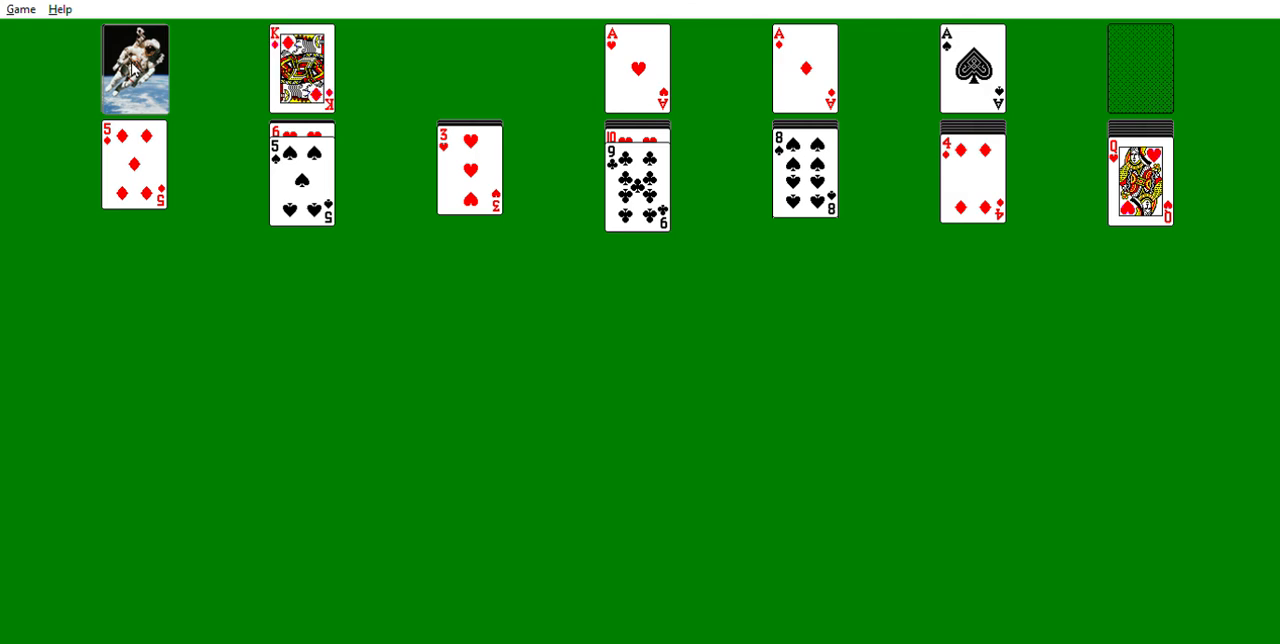